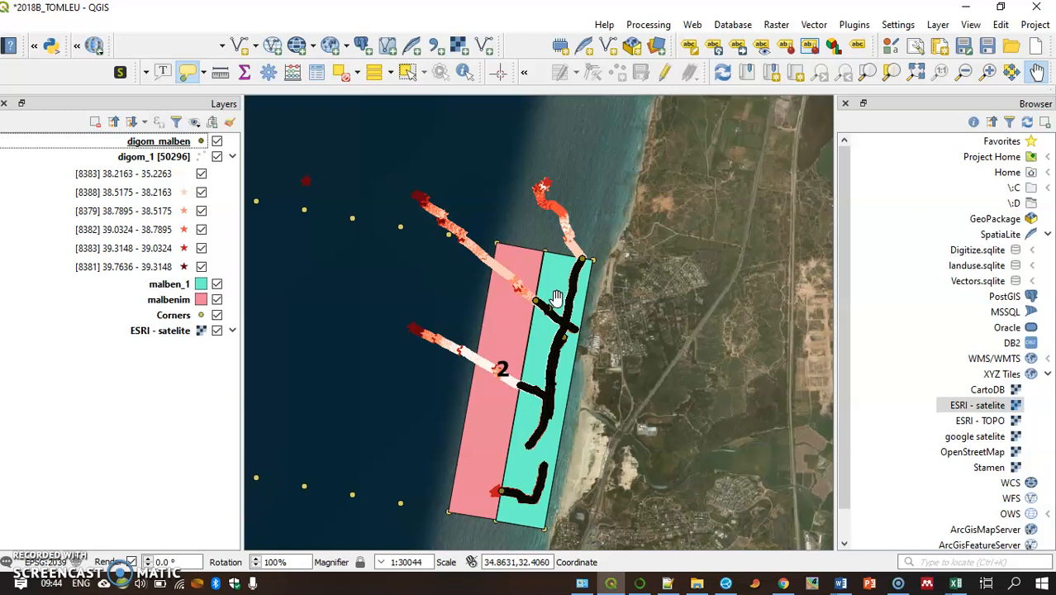
pyautogui.moveTo(549, 311)
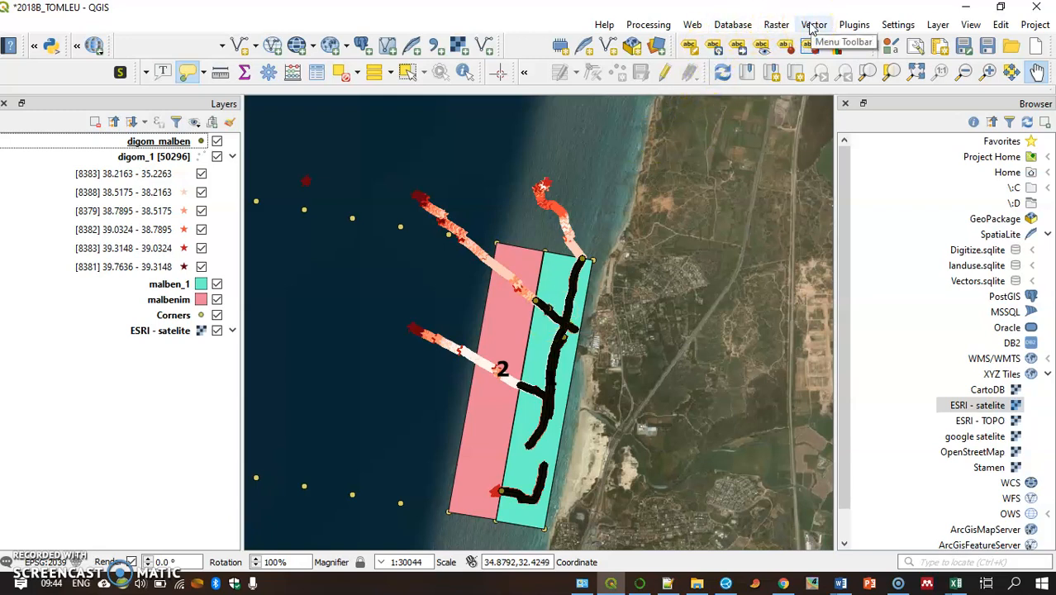
# Step: Browse Vector > Data Management Tools, then search the locator for 'merg' to list Merge vector layers algorithms
pyautogui.click(813, 25)
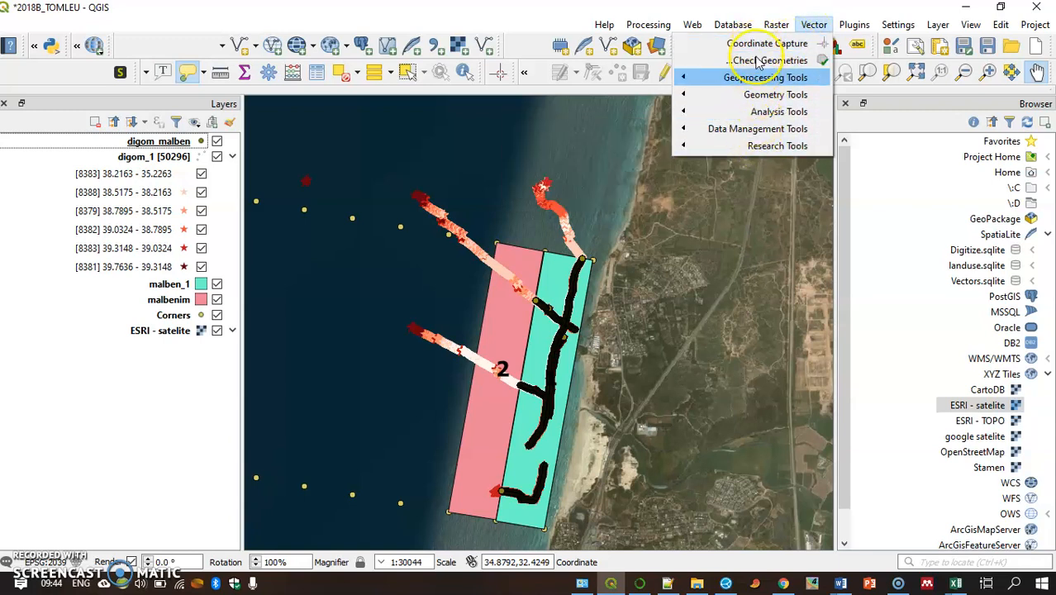
pyautogui.moveTo(757, 129)
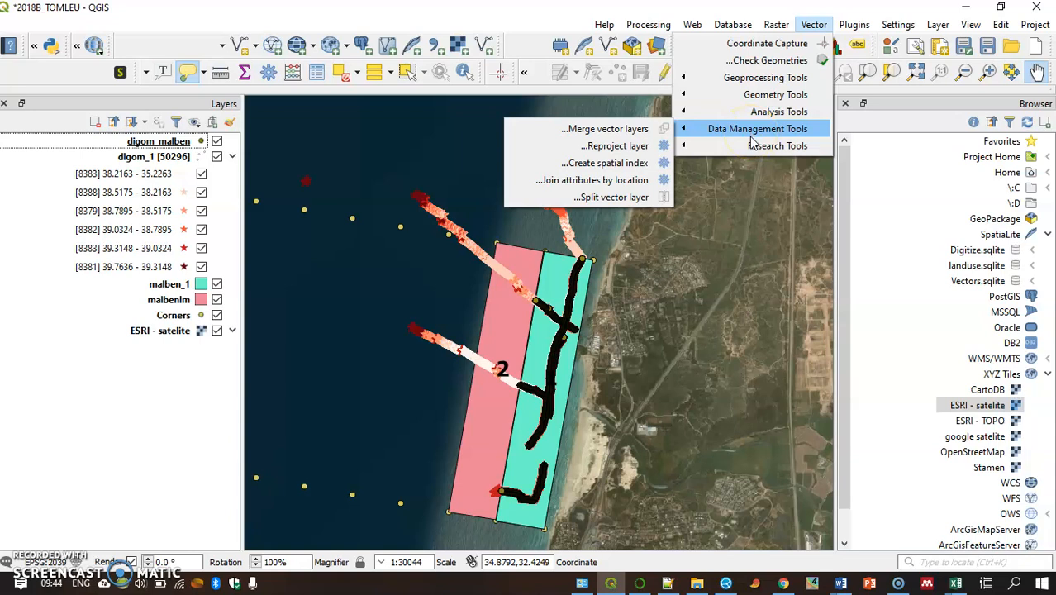
pyautogui.moveTo(592, 129)
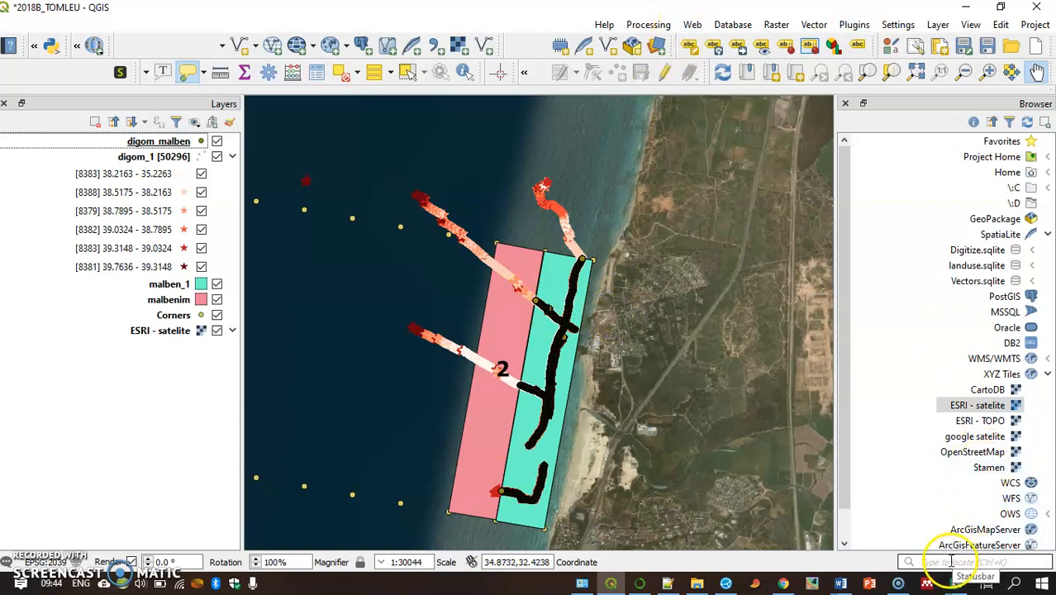
pyautogui.write('merg')
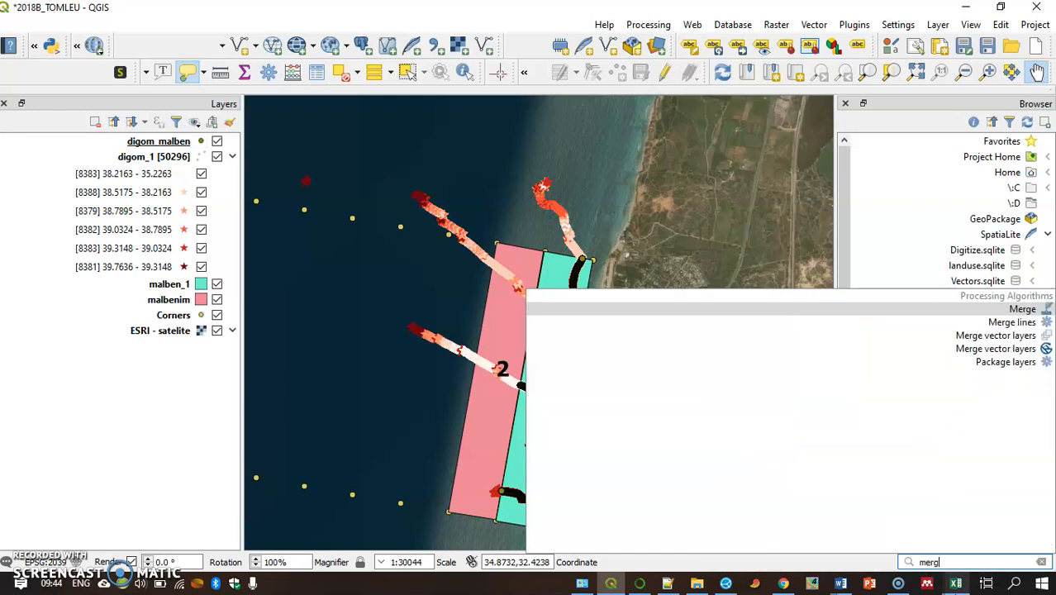